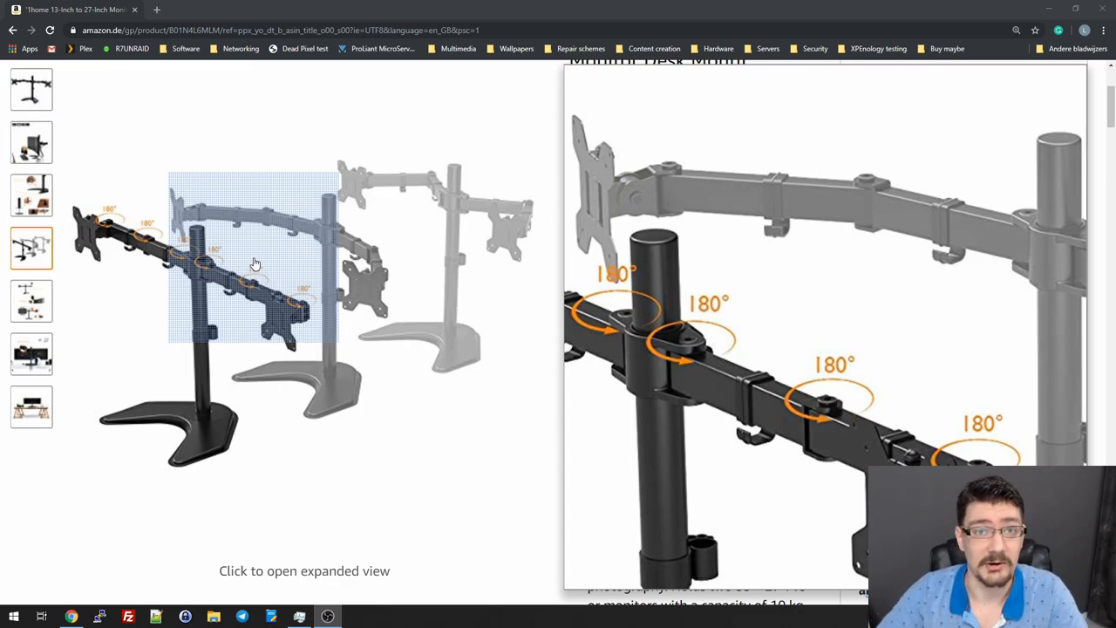
{"action": "mouse_move", "coordinate": [438, 477]}
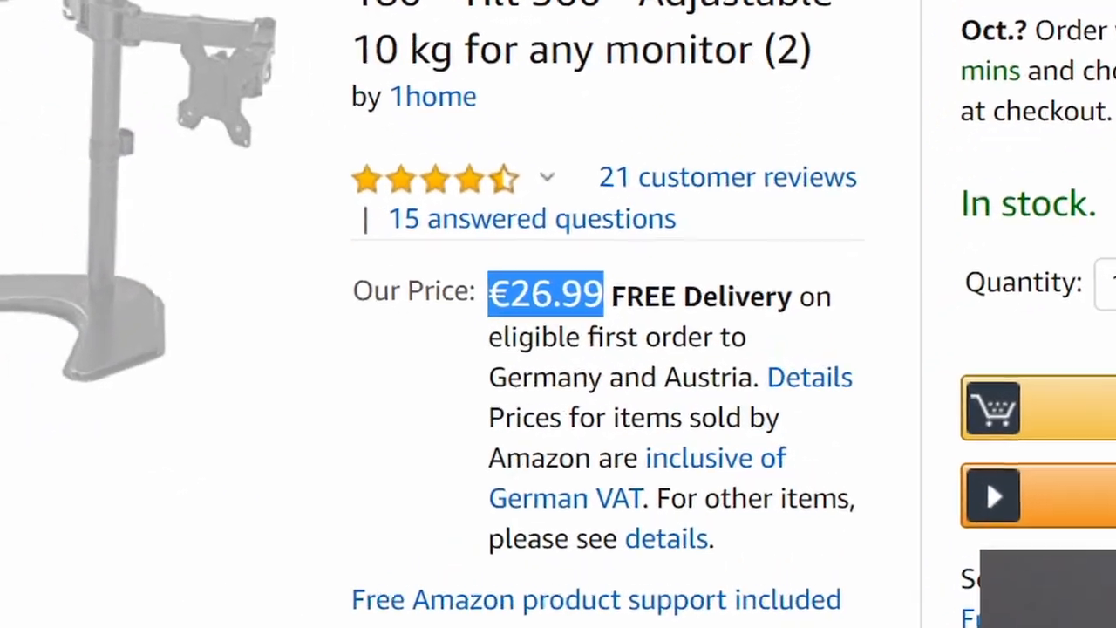
{"action": "scroll", "scroll_direction": "down", "scroll_amount": 3}
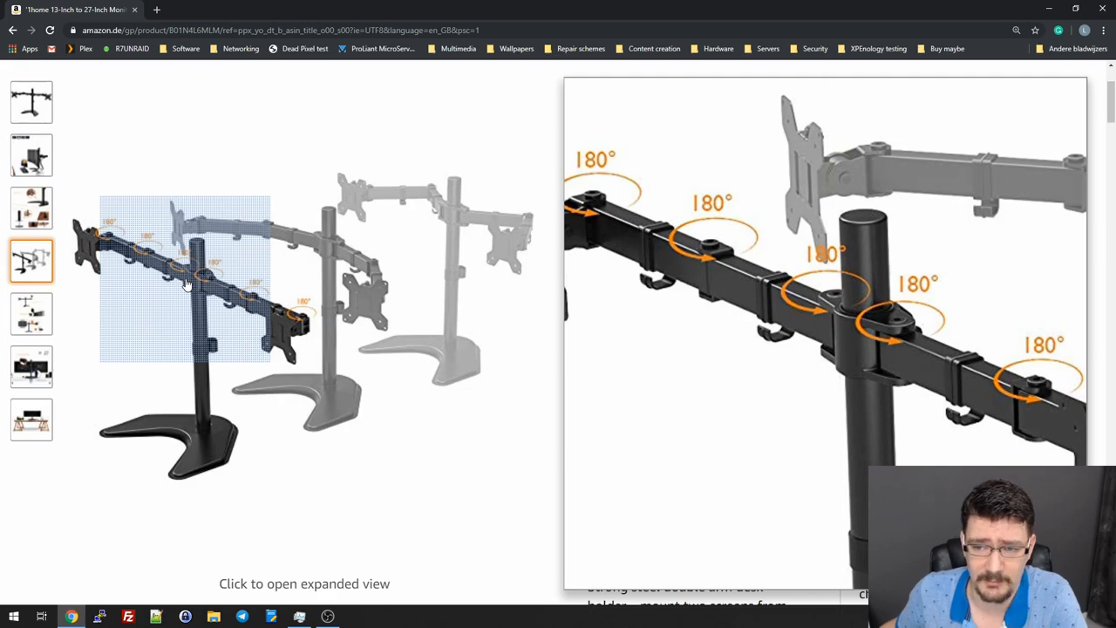
{"action": "mouse_move", "coordinate": [190, 290]}
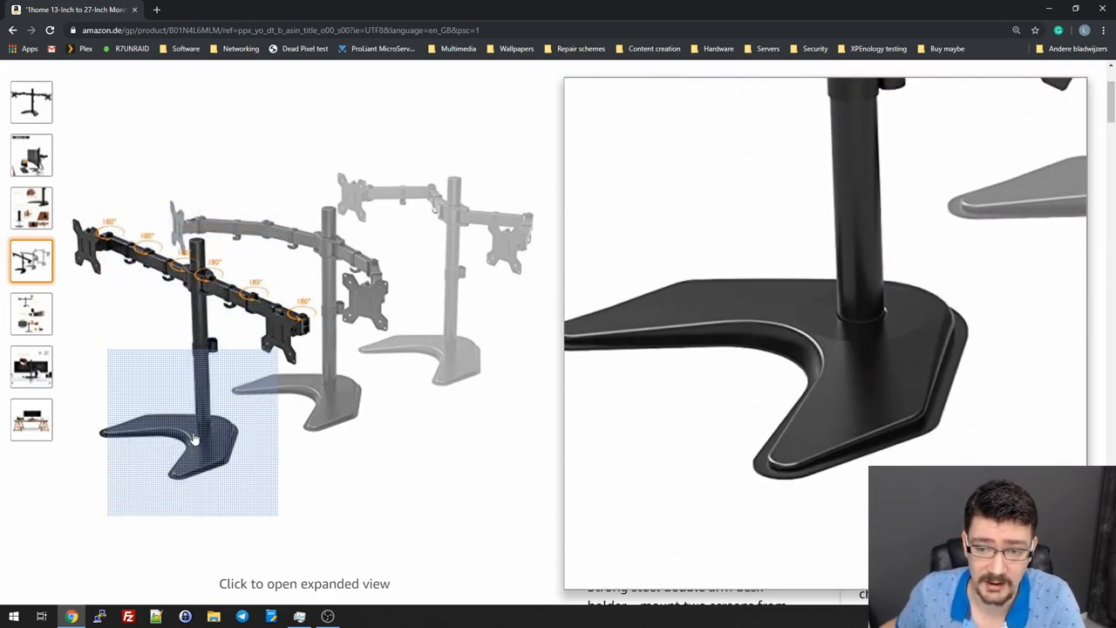
{"action": "mouse_move", "coordinate": [208, 434]}
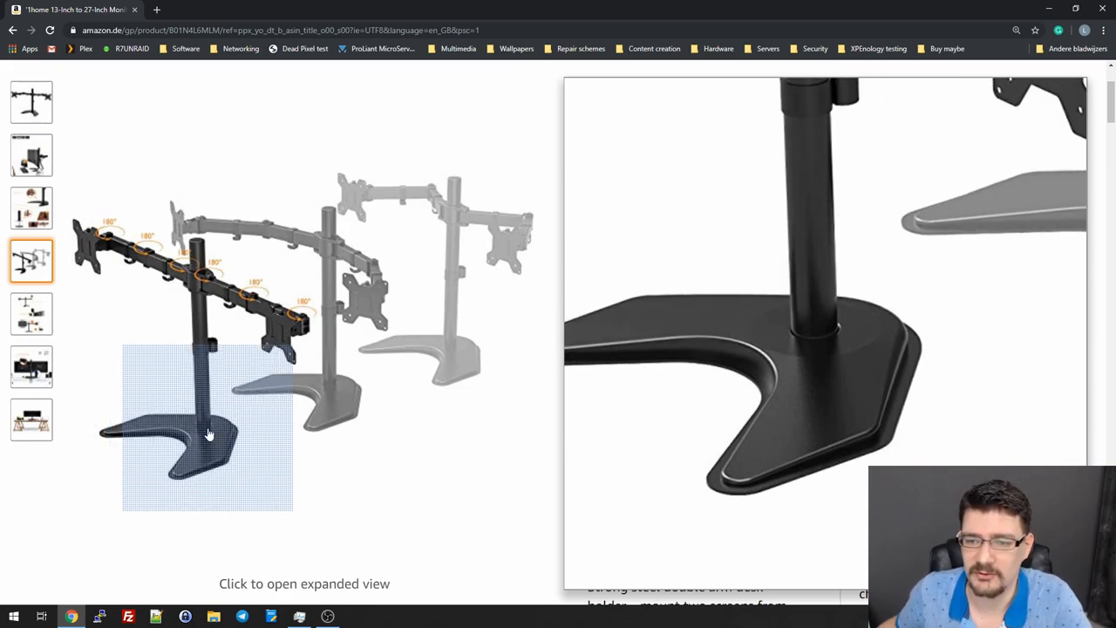
{"action": "mouse_move", "coordinate": [200, 426]}
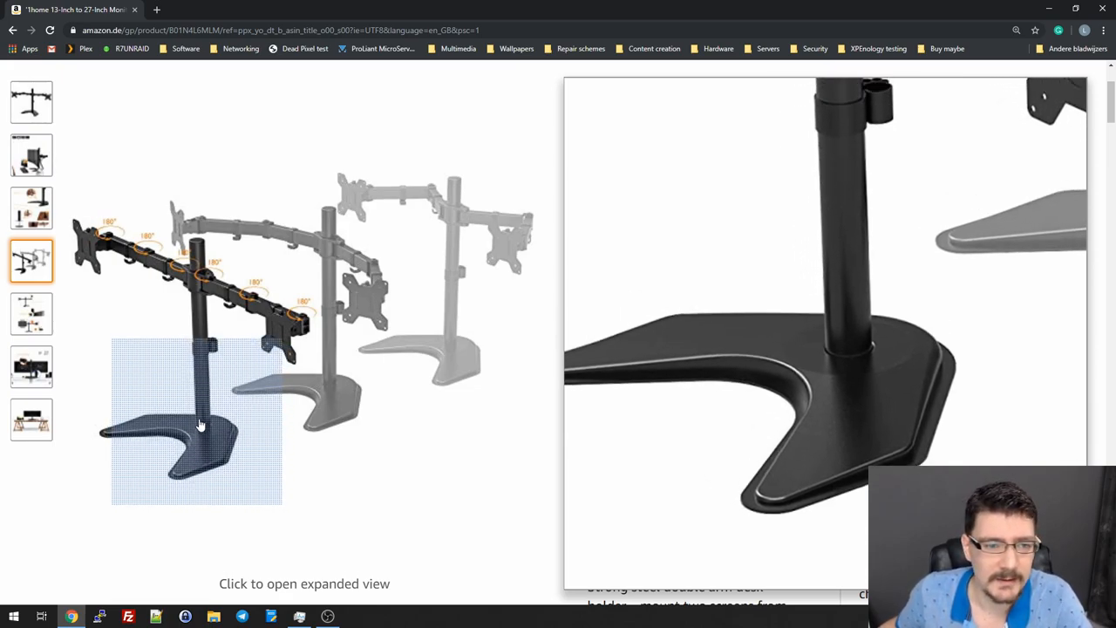
{"action": "mouse_move", "coordinate": [406, 245]}
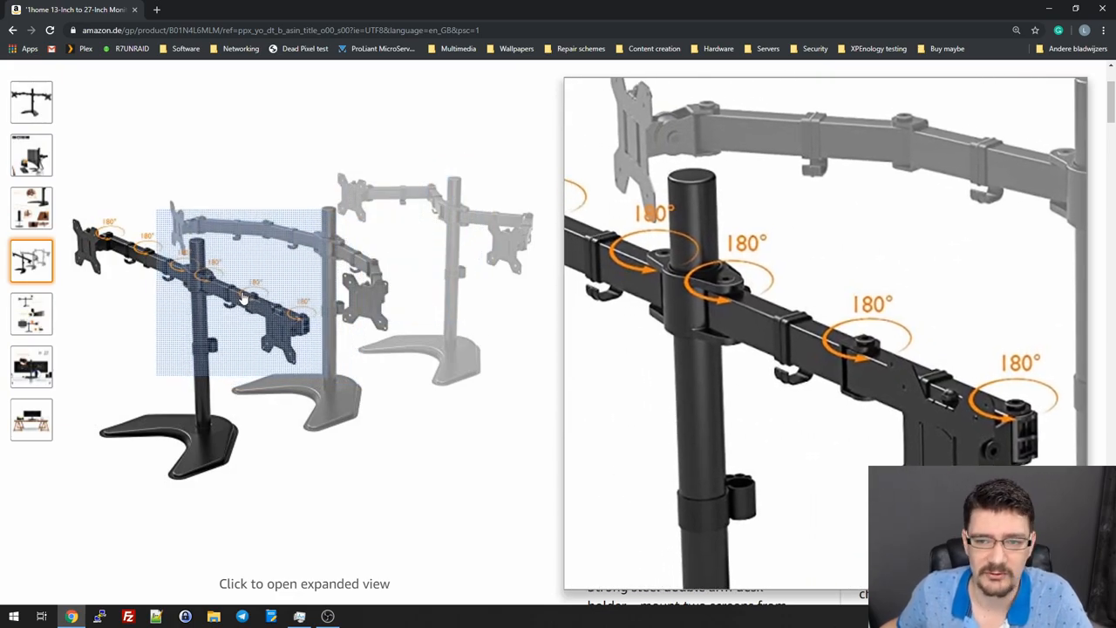
Display the fifth gallery photo showing removable VESA plates, height adjustment and 360° rotation
{"action": "left_click", "coordinate": [31, 314]}
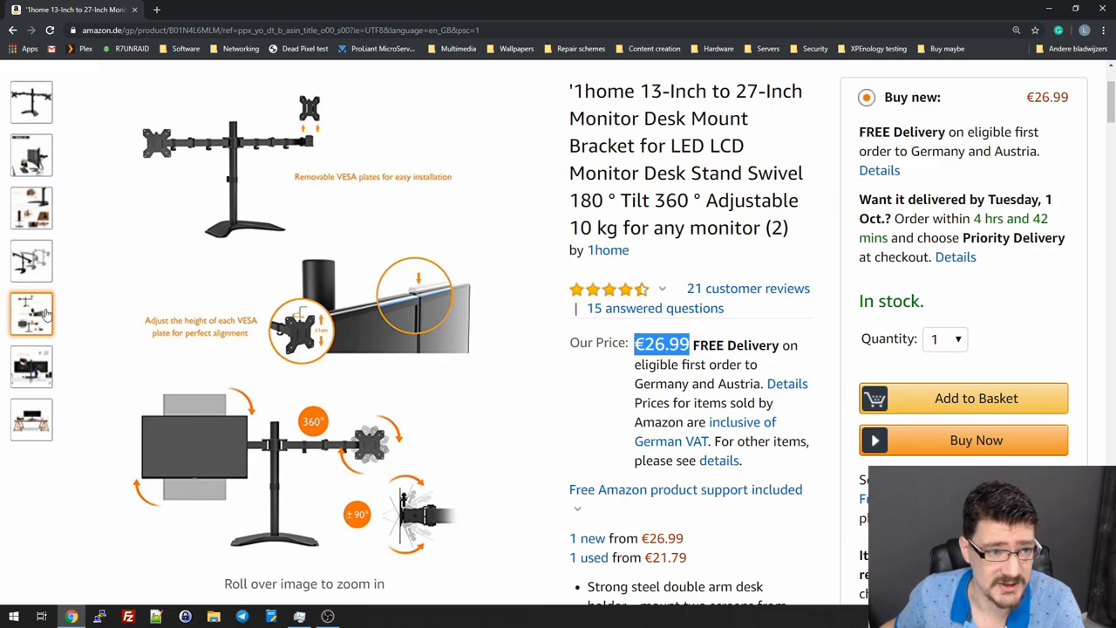
Display the third gallery photo comparing weighted base and grommet base installation
{"action": "left_click", "coordinate": [30, 207]}
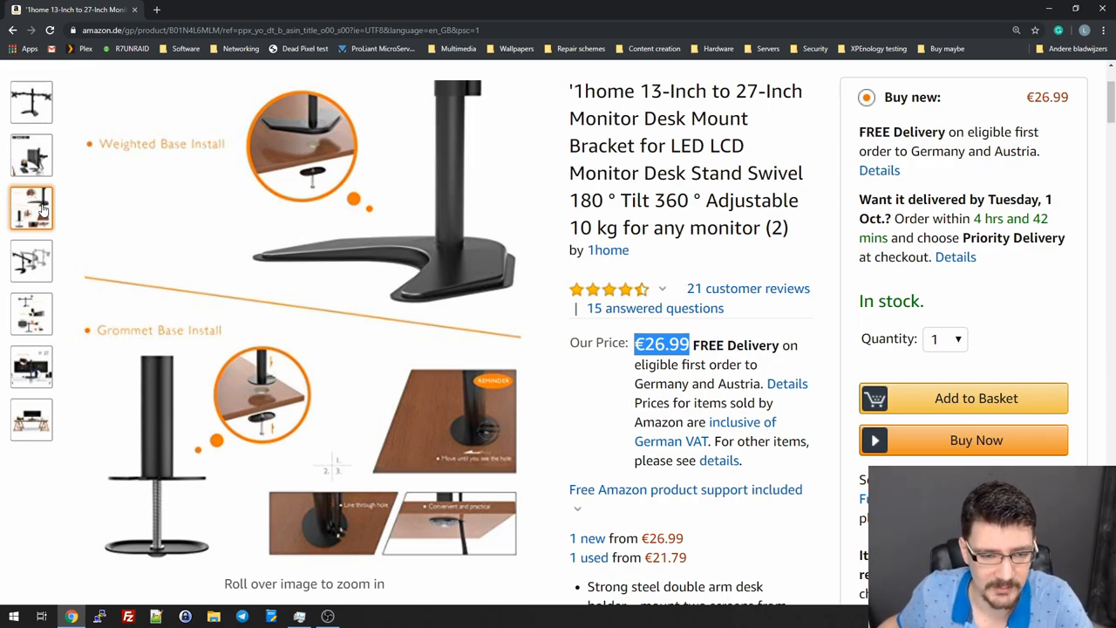
{"action": "mouse_move", "coordinate": [375, 523]}
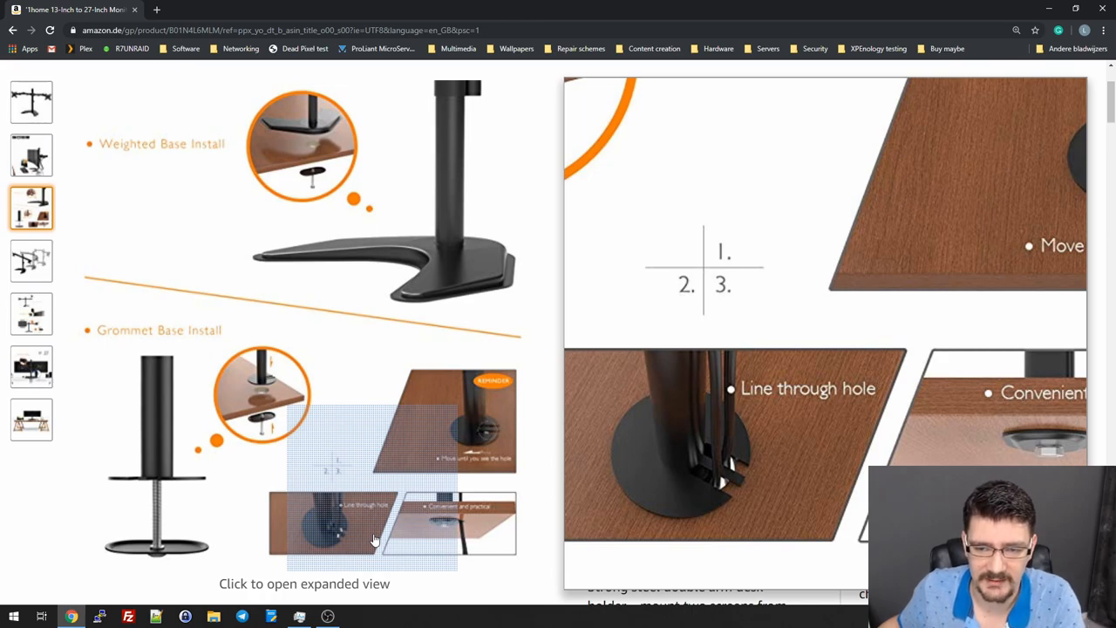